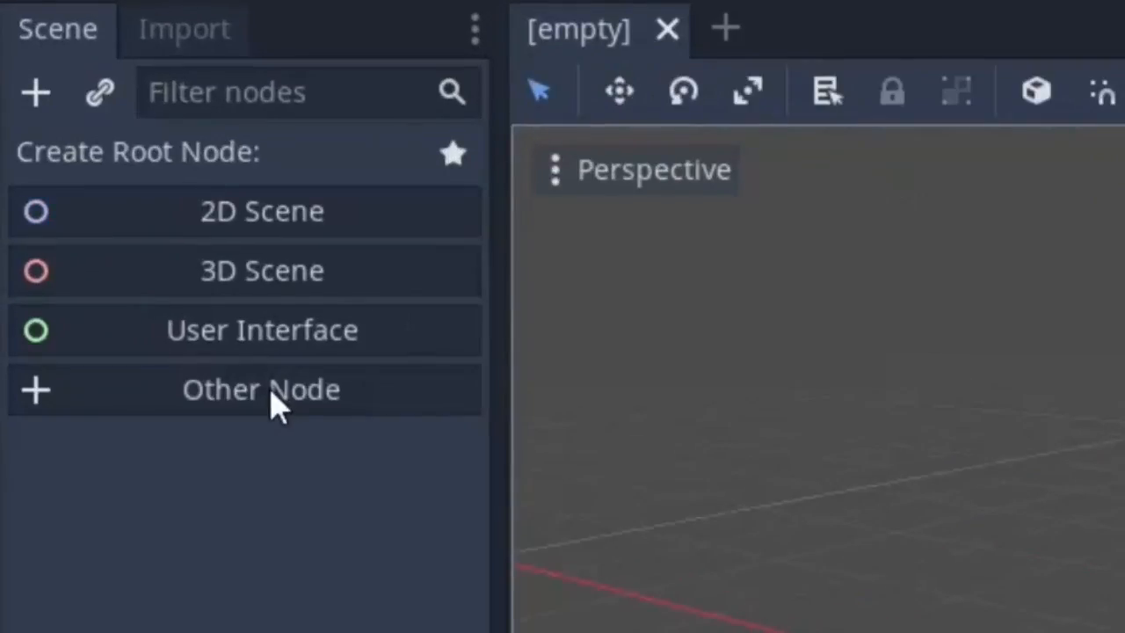
# Step: Build an Area2D Bullet scene with a bullet.png sprite and collision shape, saved as Bullet.tscn
pyautogui.click(260, 389)
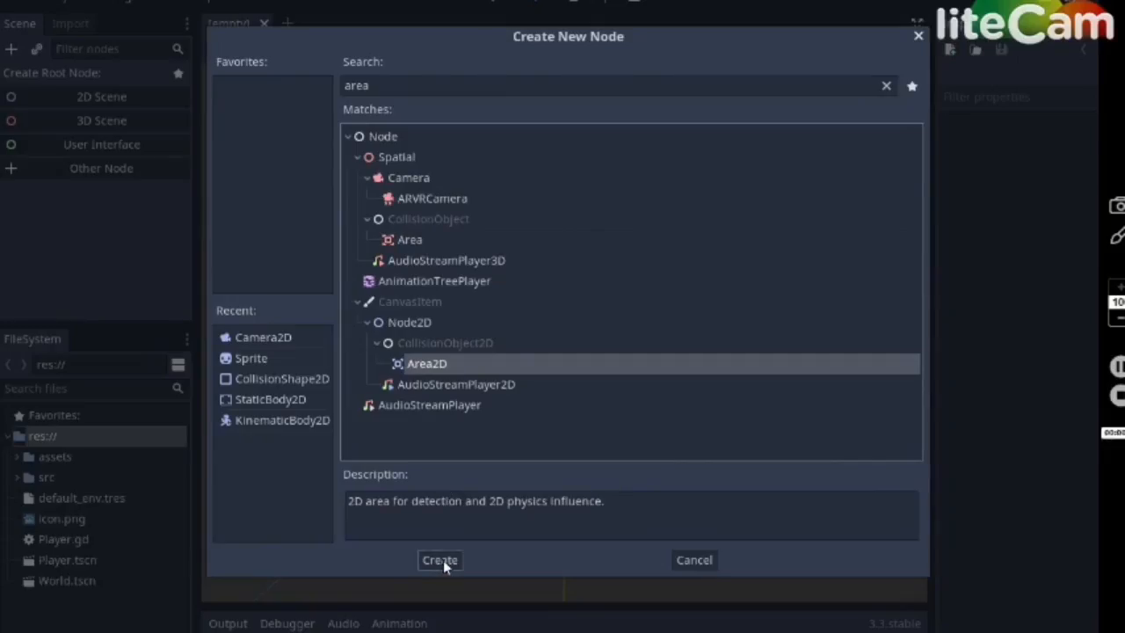
pyautogui.click(440, 560)
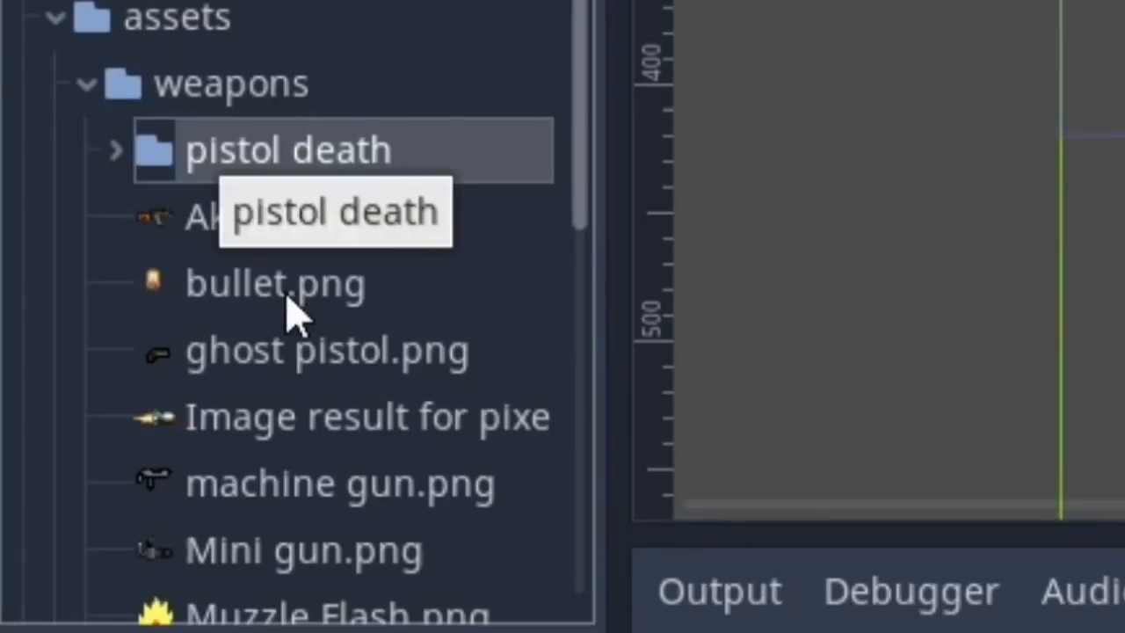
pyautogui.click(275, 283)
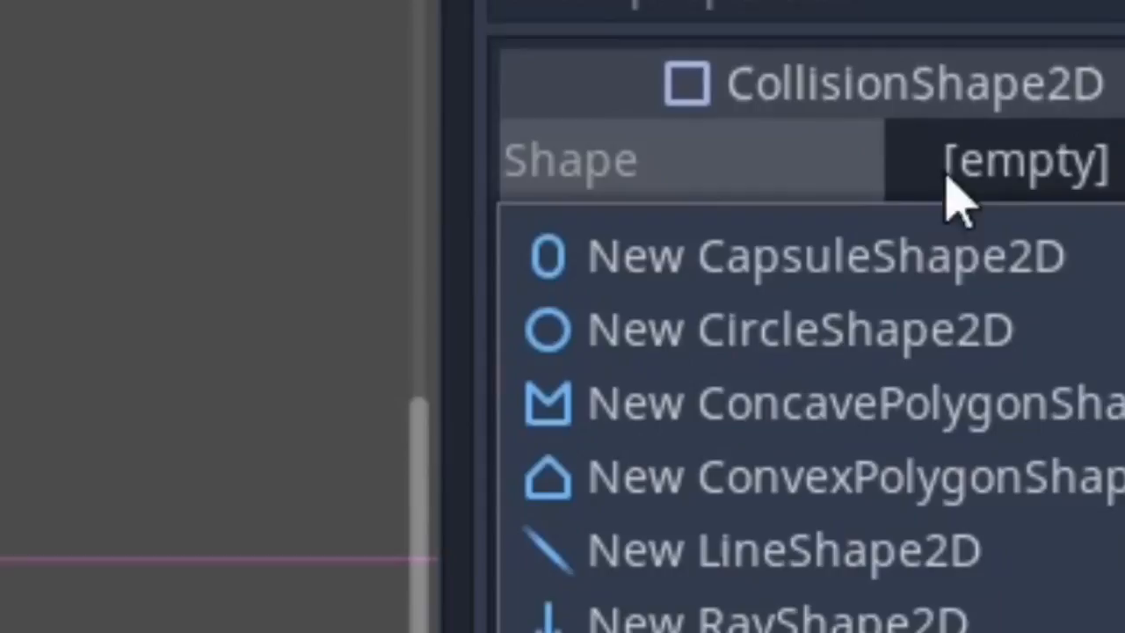
pyautogui.click(822, 255)
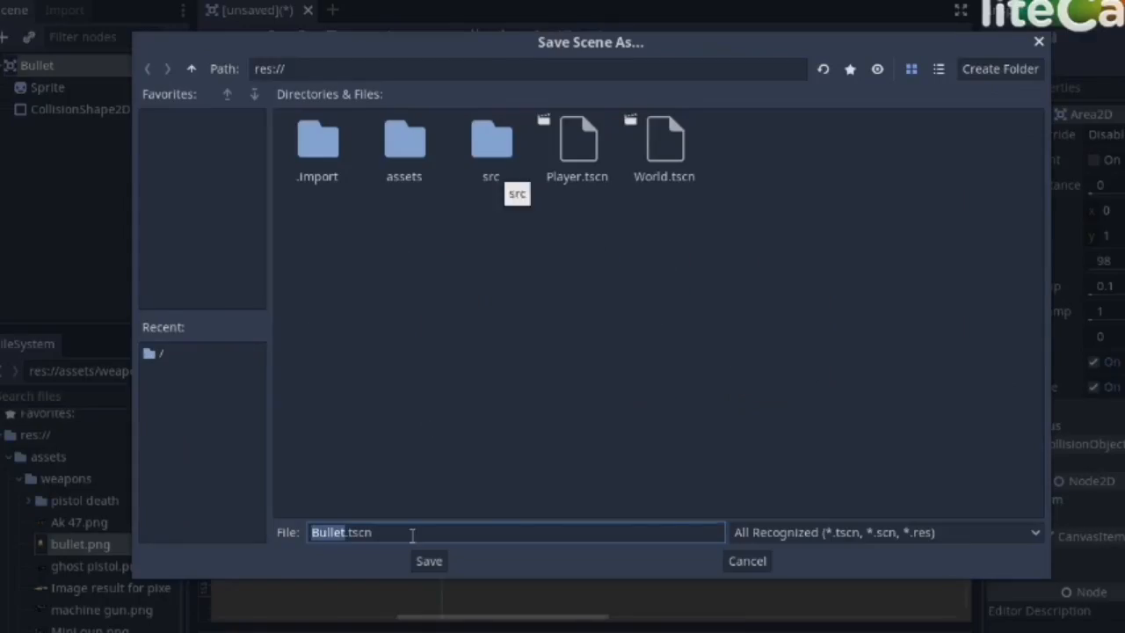
pyautogui.click(428, 561)
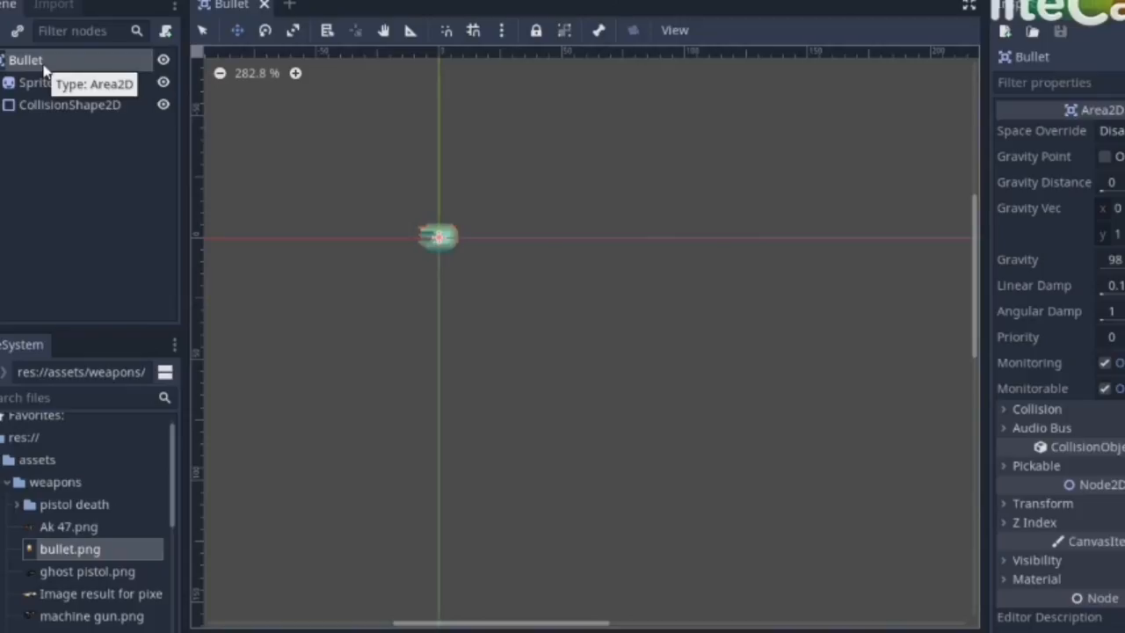
# Step: Attach Bullet.gd with var speed = 500 and _physics_process adding transform.x * delta * speed to position
pyautogui.press('ctrl+s')
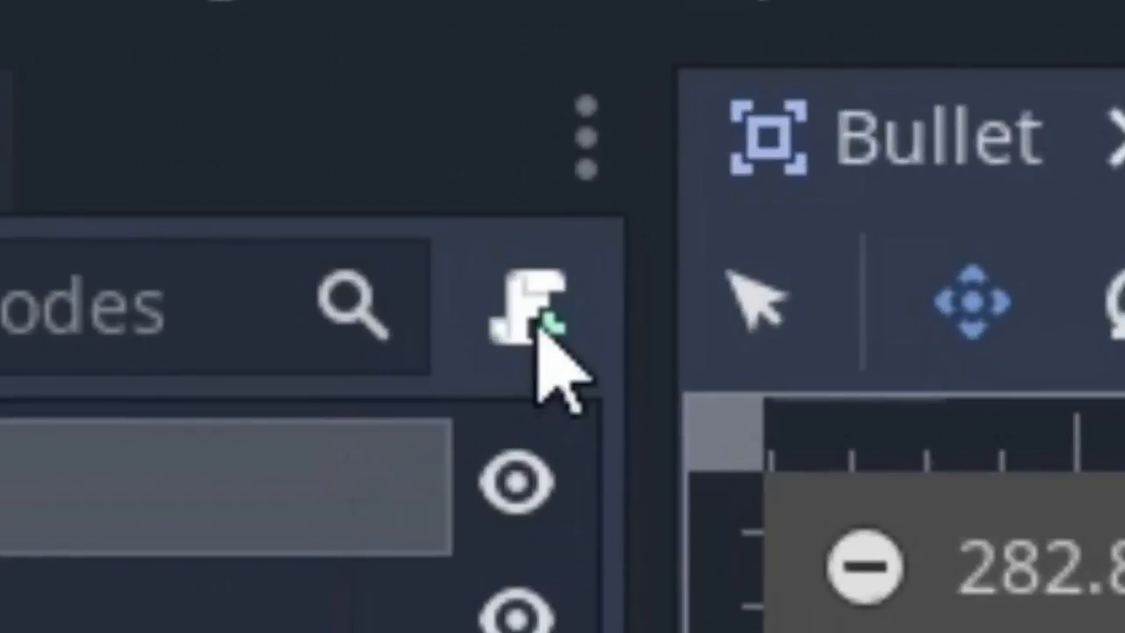
pyautogui.click(541, 312)
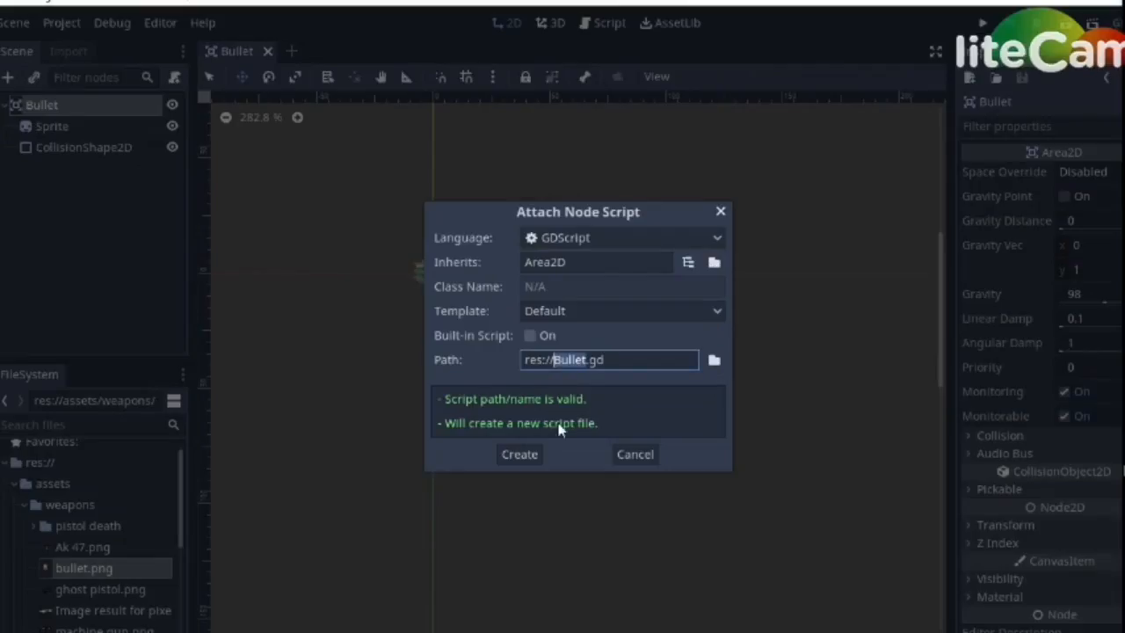
pyautogui.click(518, 454)
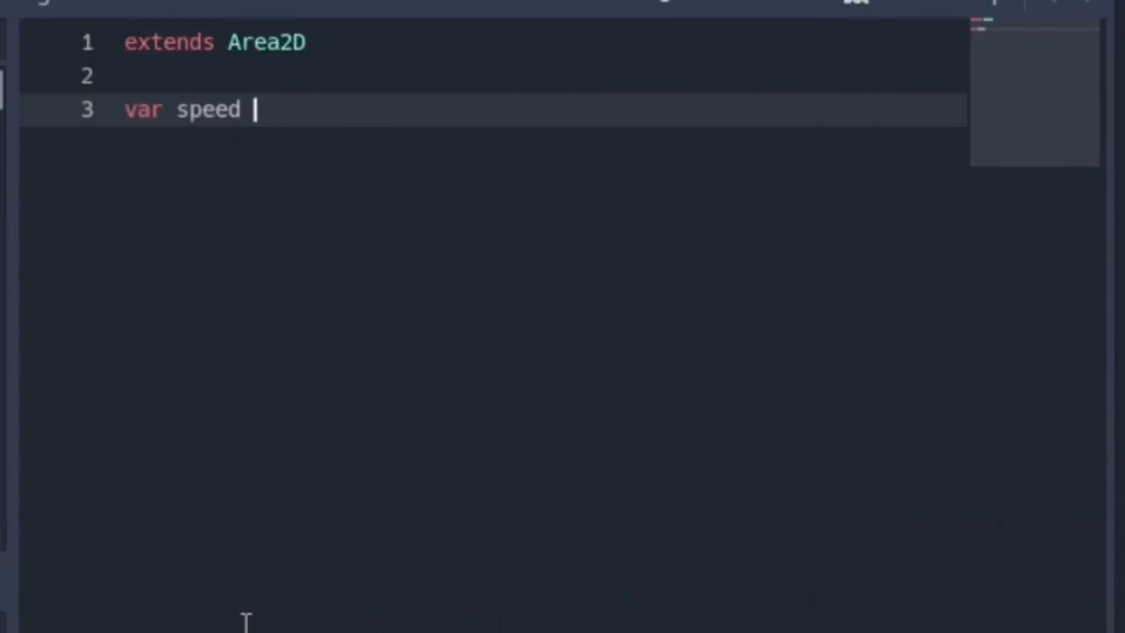
pyautogui.write('= 500')
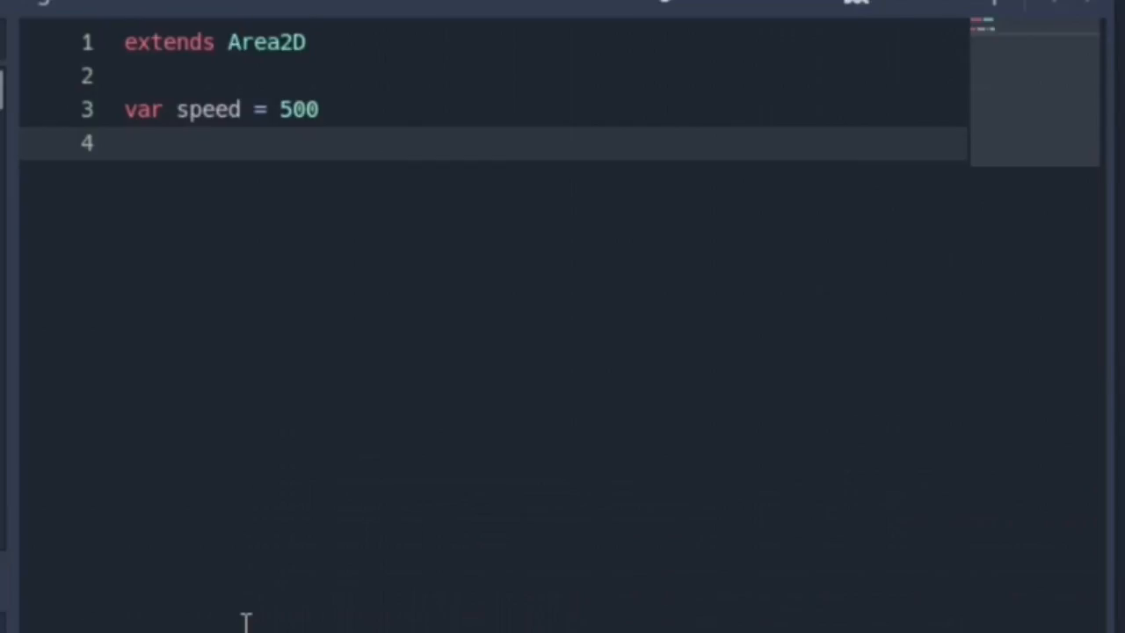
pyautogui.write('func _physics_process(delta):')
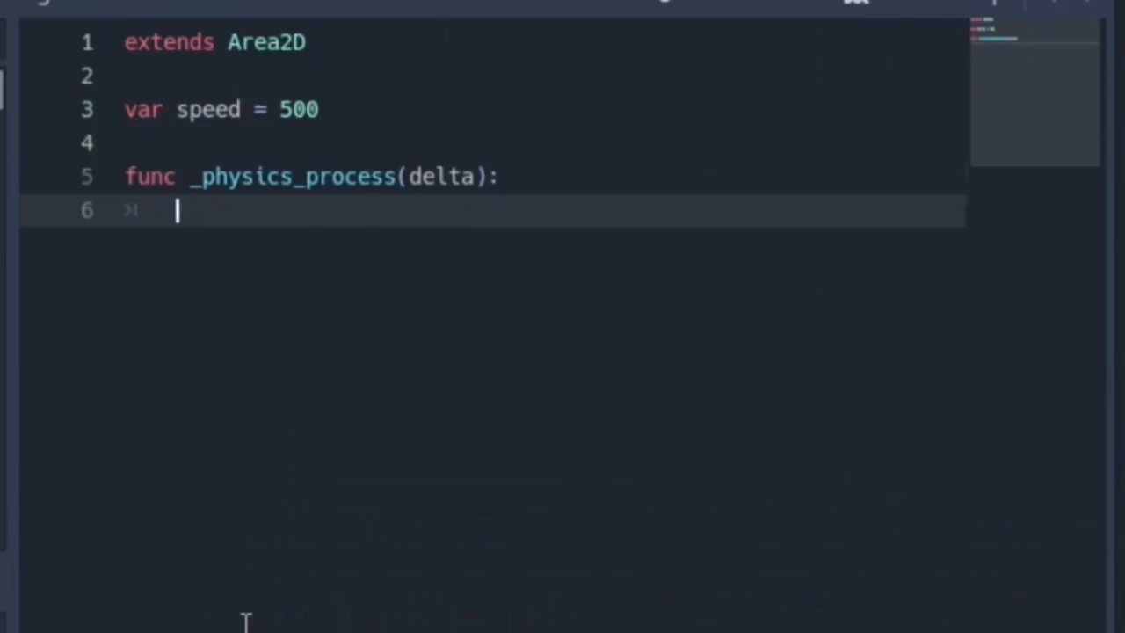
pyautogui.write('position += transform.x * delta * speed')
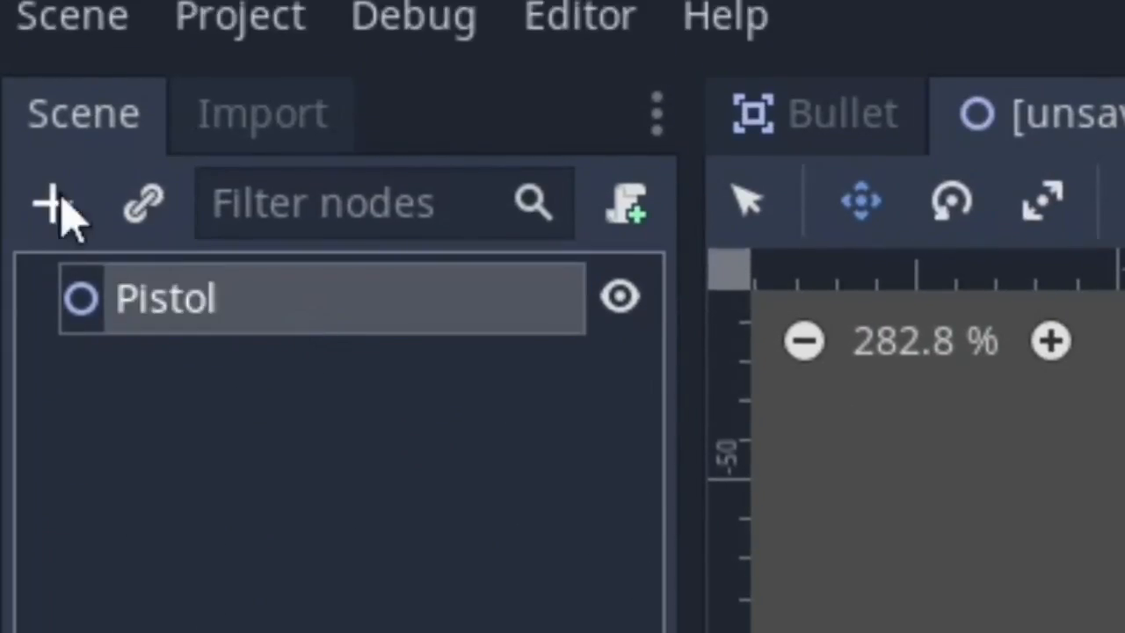
# Step: Add a child node under the Pistol root
pyautogui.click(50, 202)
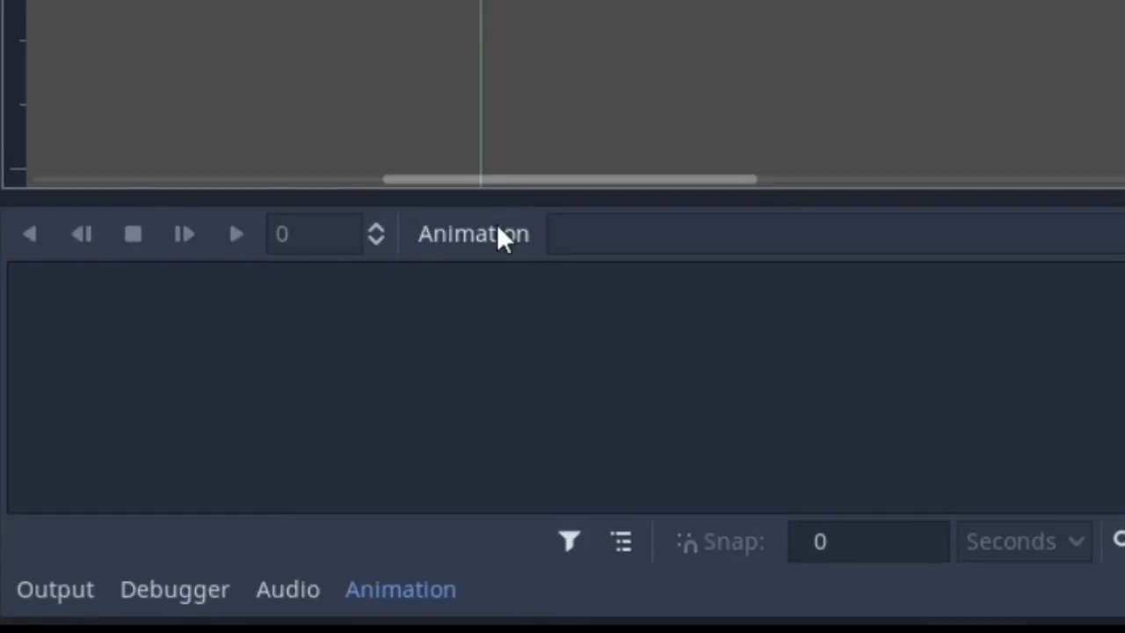
# Step: Create a new animation named 'shoot' and set its length to 1 second
pyautogui.click(473, 234)
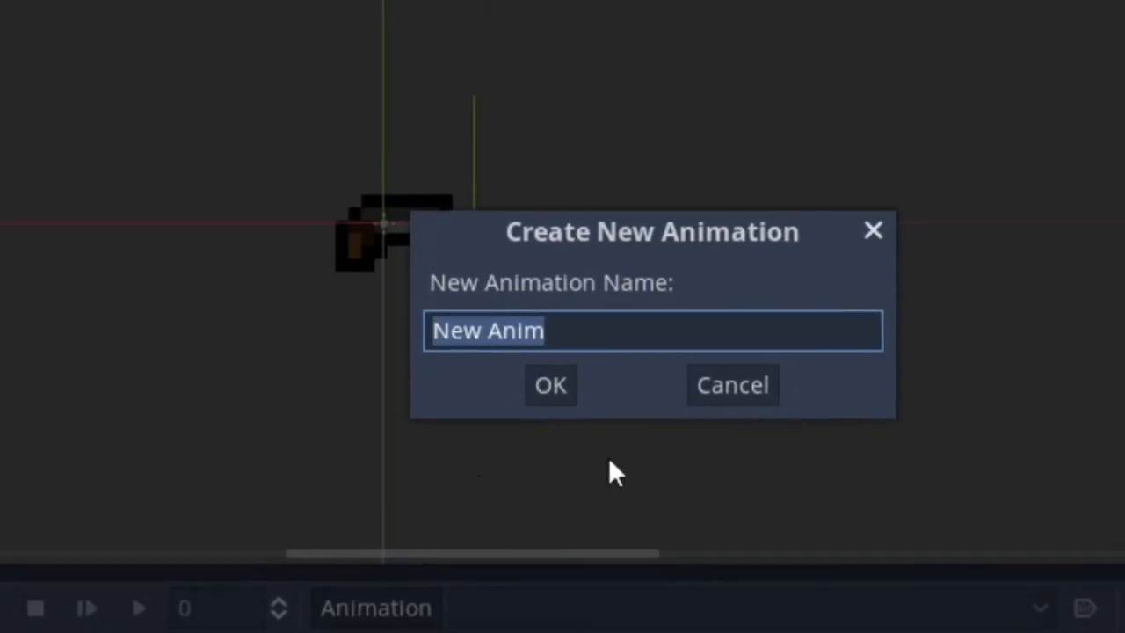
pyautogui.click(550, 385)
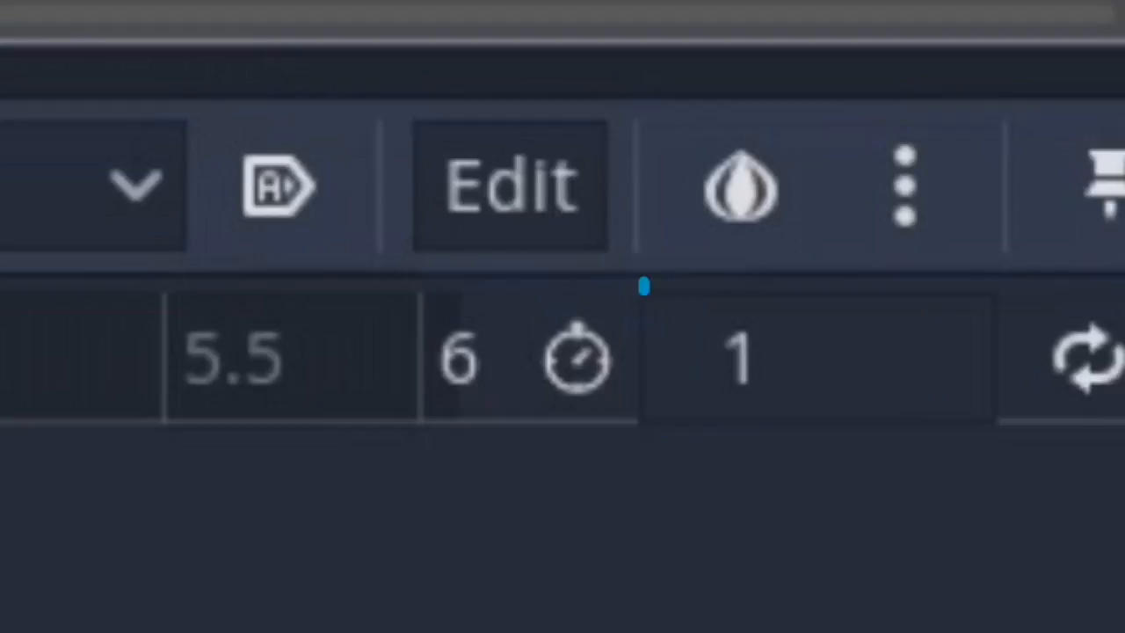
pyautogui.click(1081, 356)
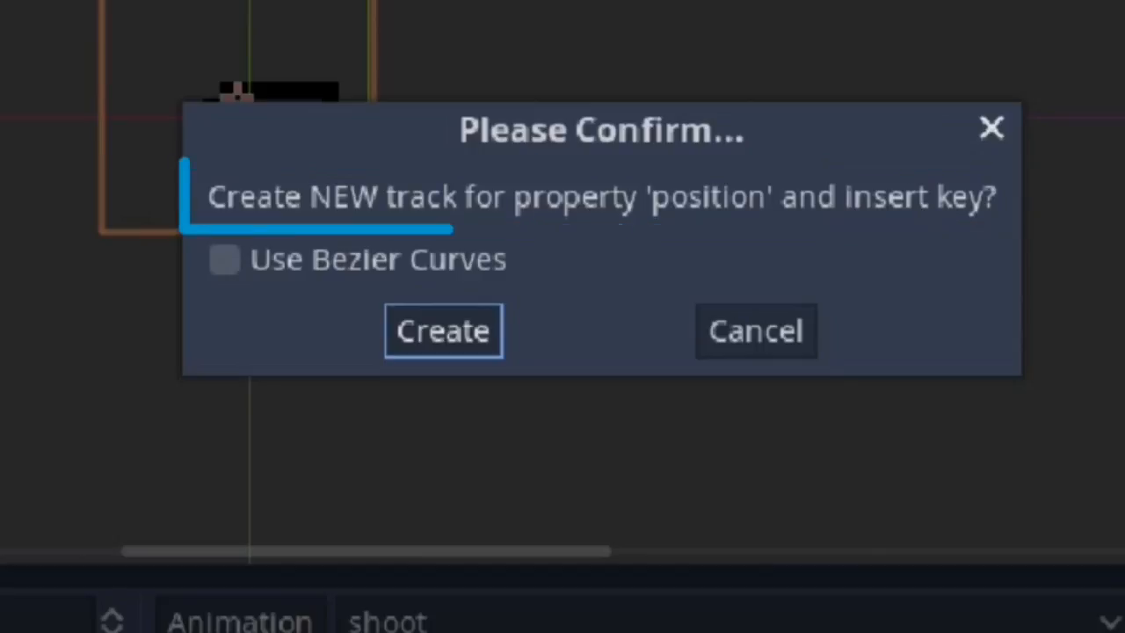
# Step: Key the pistol sprite's position three times to form a recoil, then preview the shoot animation
pyautogui.click(442, 331)
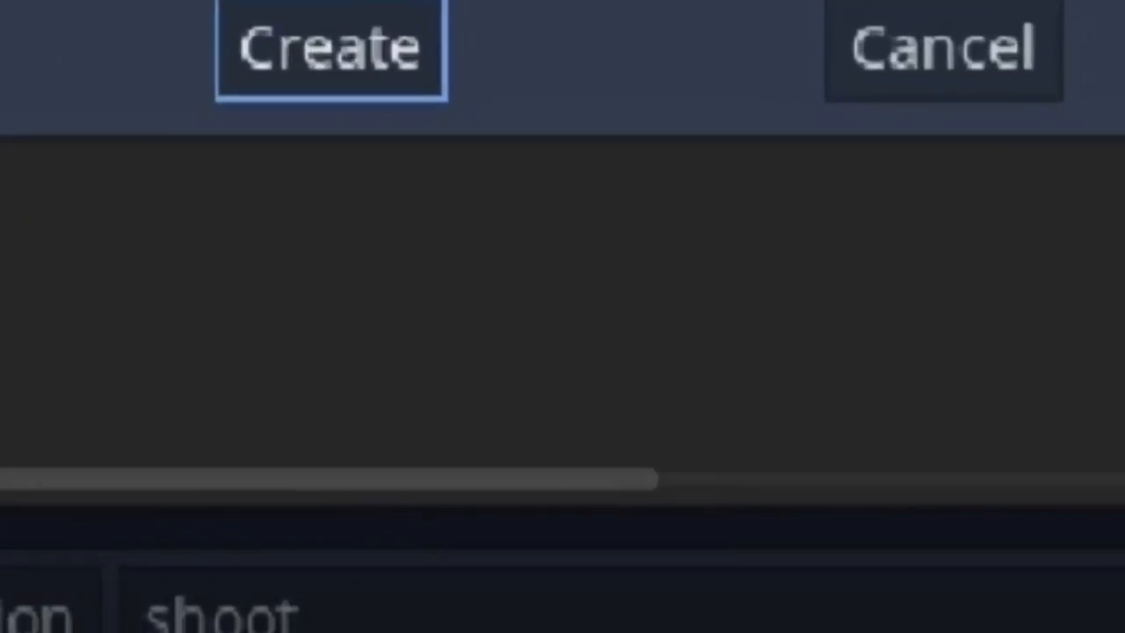
pyautogui.click(331, 48)
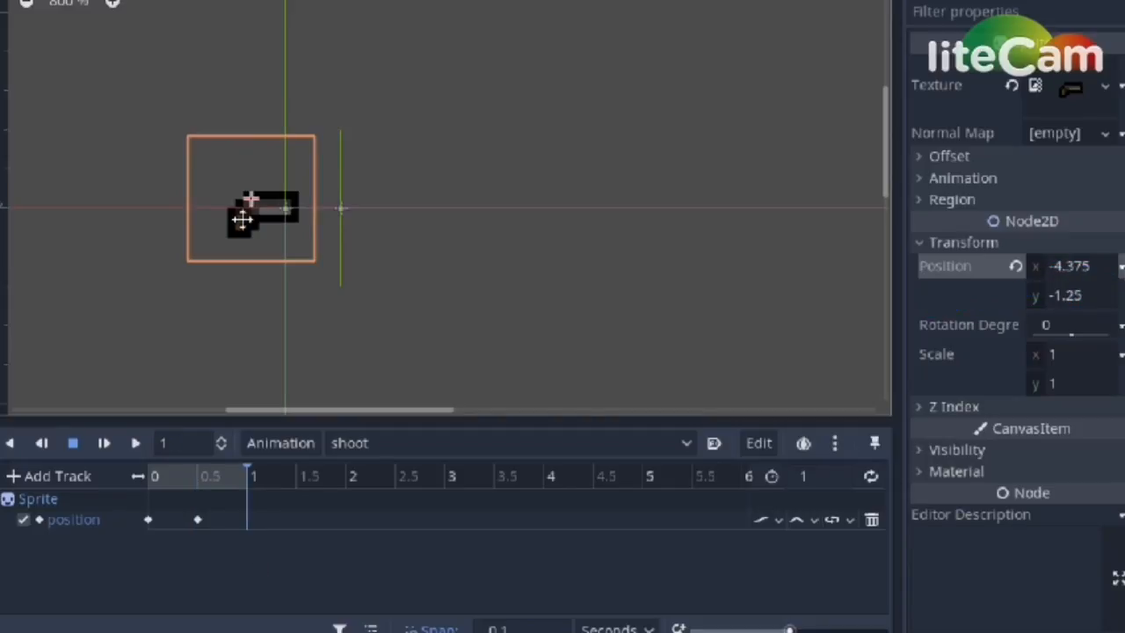
pyautogui.moveTo(251, 198); pyautogui.dragTo(273, 198)
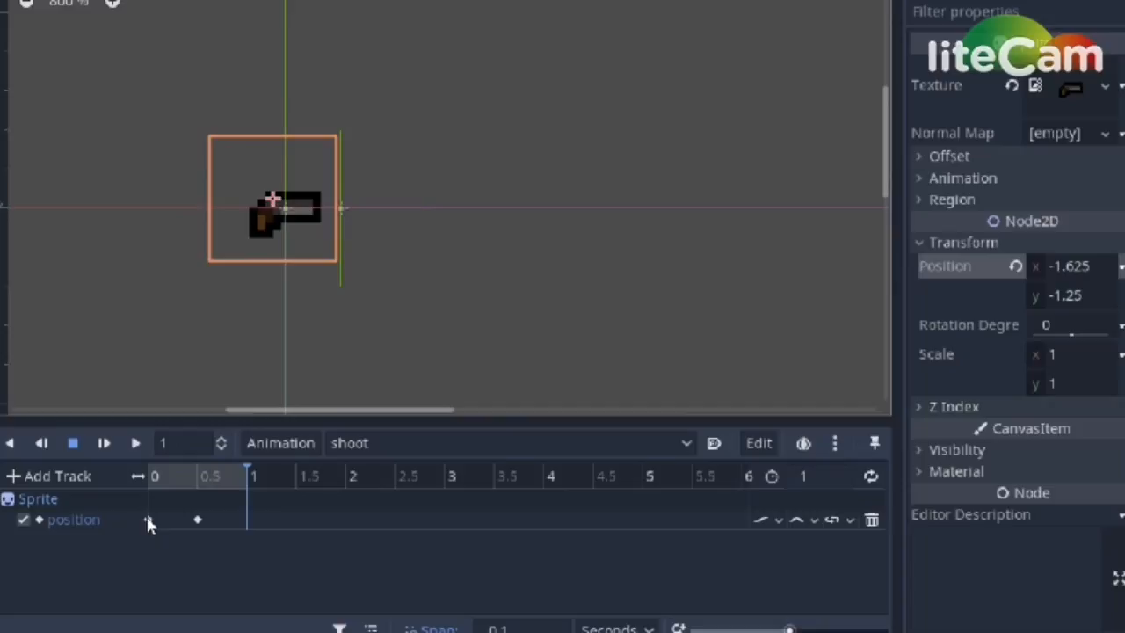
pyautogui.click(149, 520)
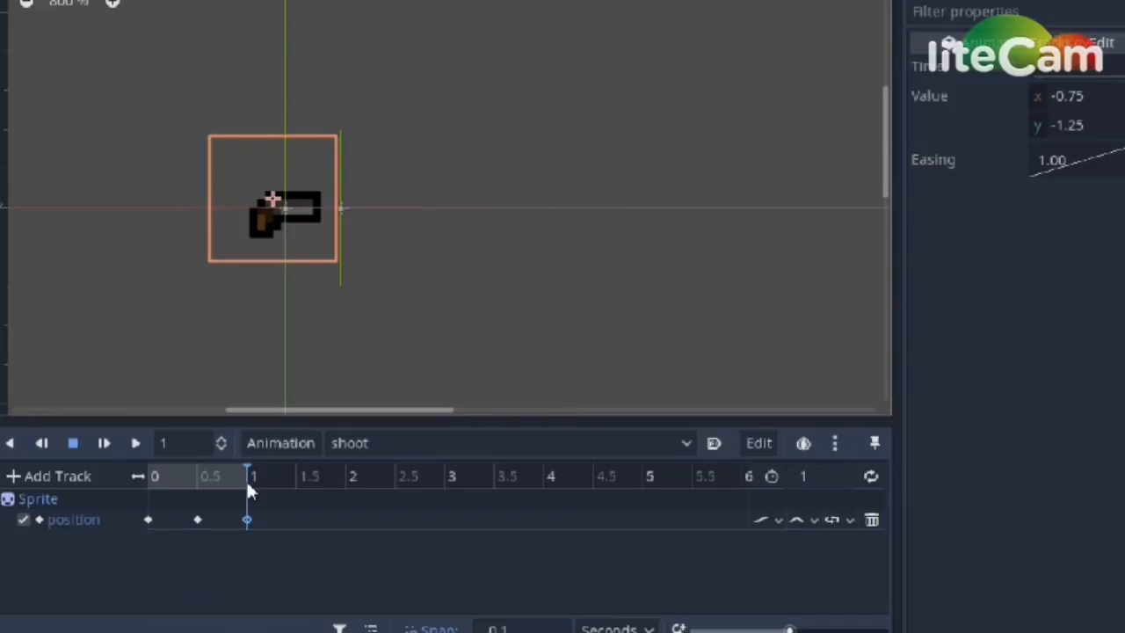
pyautogui.moveTo(126, 482)
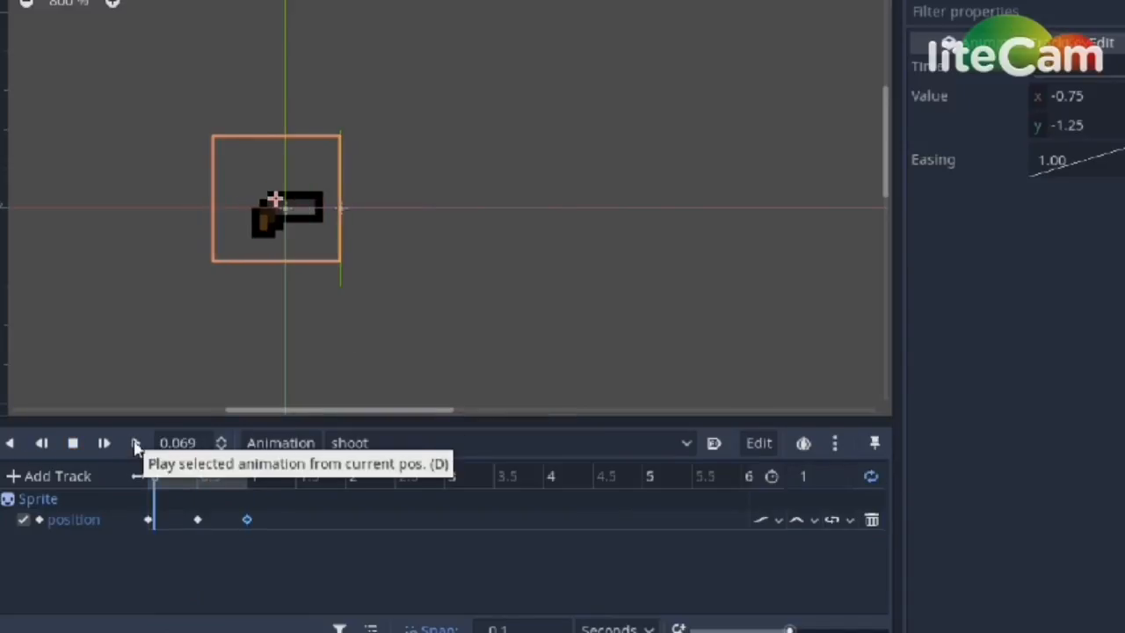
pyautogui.click(103, 442)
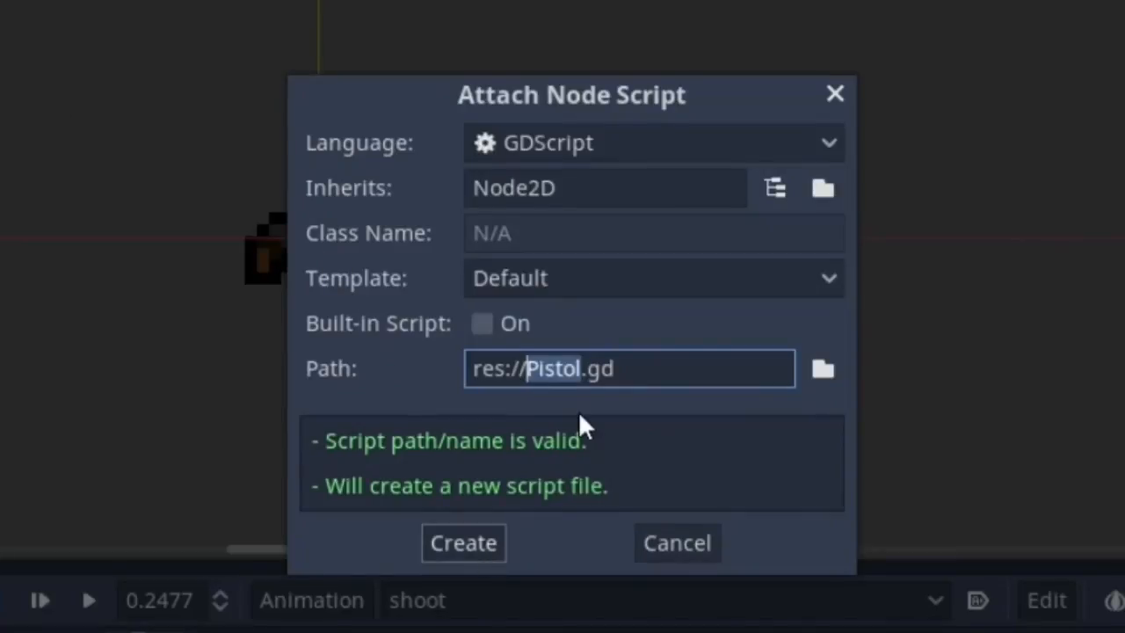
# Step: Create res://Pistol.gd for the Pistol root and select Bullet.tscn in the FileSystem
pyautogui.click(463, 542)
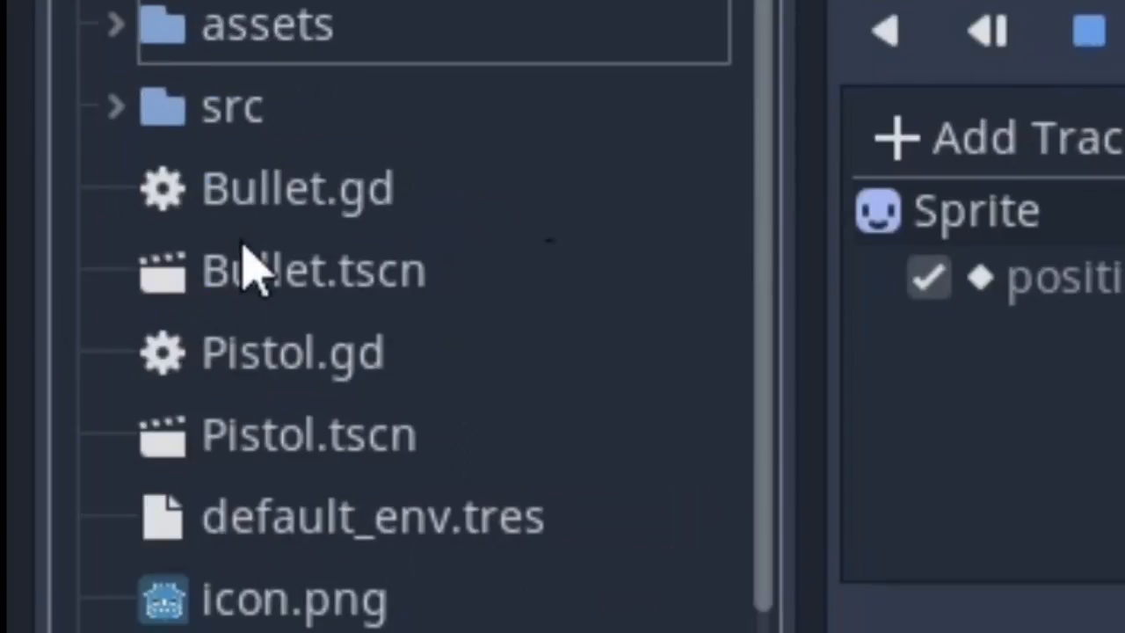
pyautogui.click(312, 270)
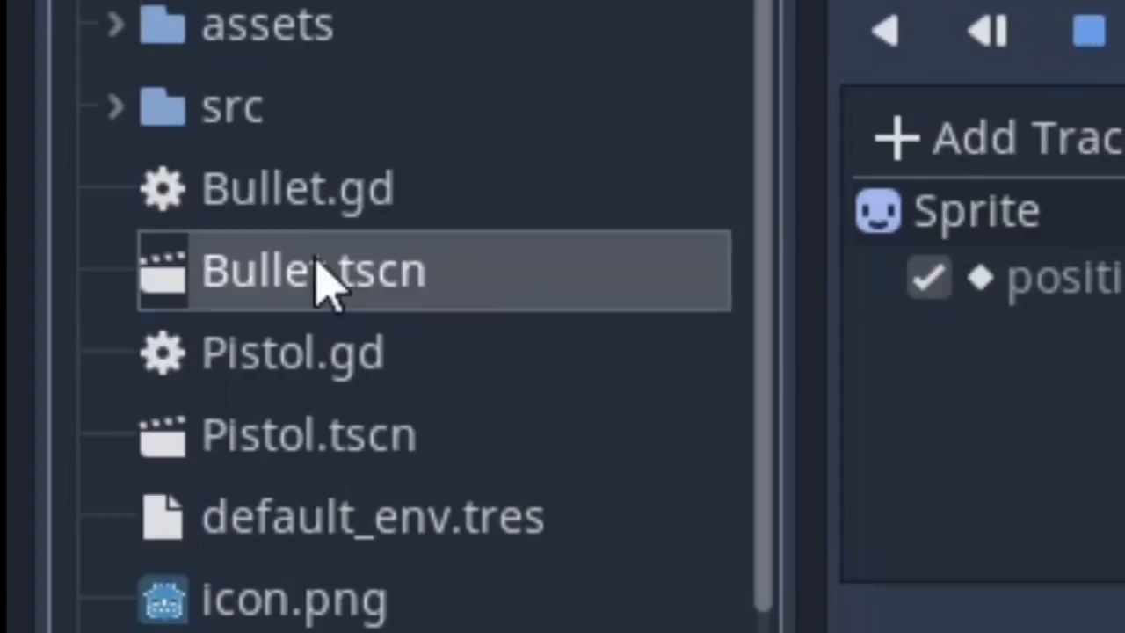
# Step: Preload res://Bullet.tscn into a bullet variable and begin func _process(delta):
pyautogui.rightClick(313, 271)
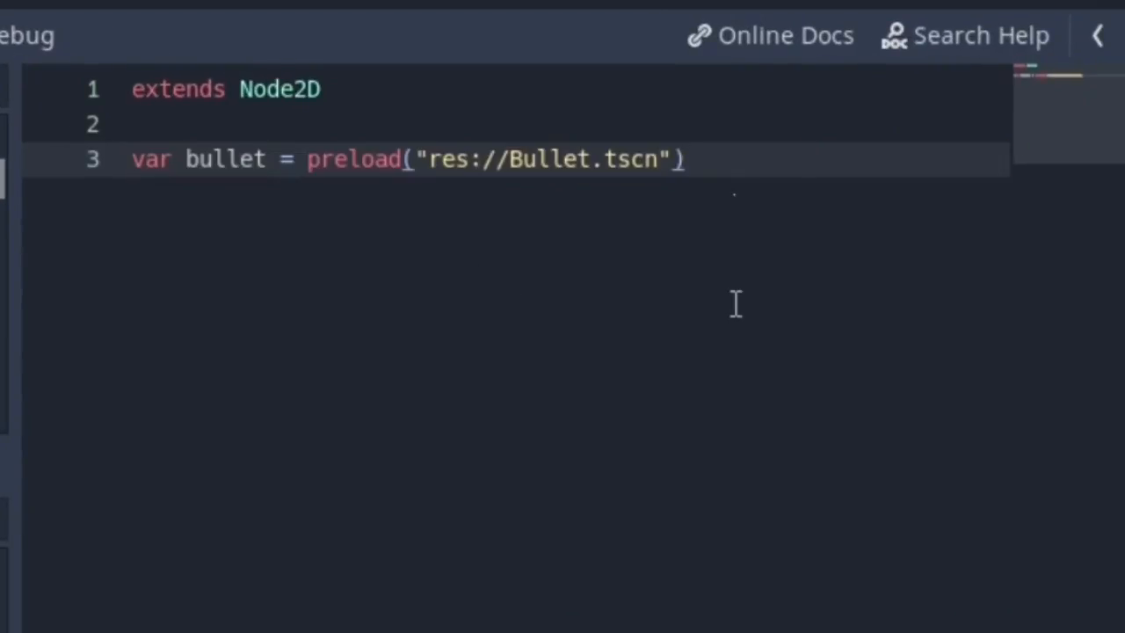
pyautogui.write('func _process(delta):')
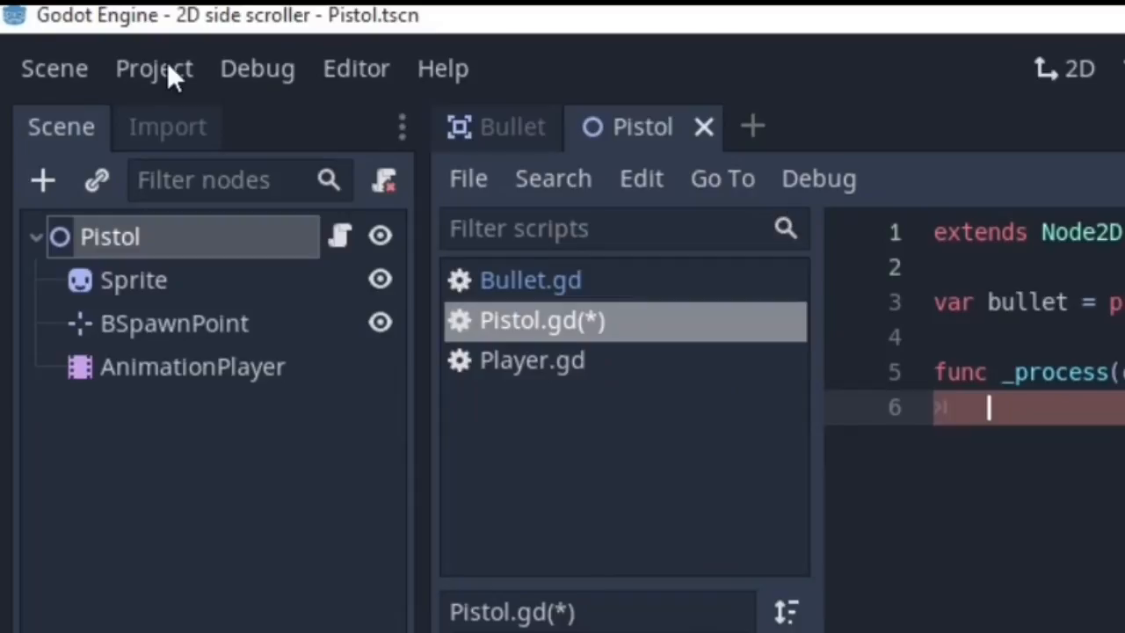
# Step: Add a 'shoot' input action bound to the Space key in the Input Map
pyautogui.click(153, 69)
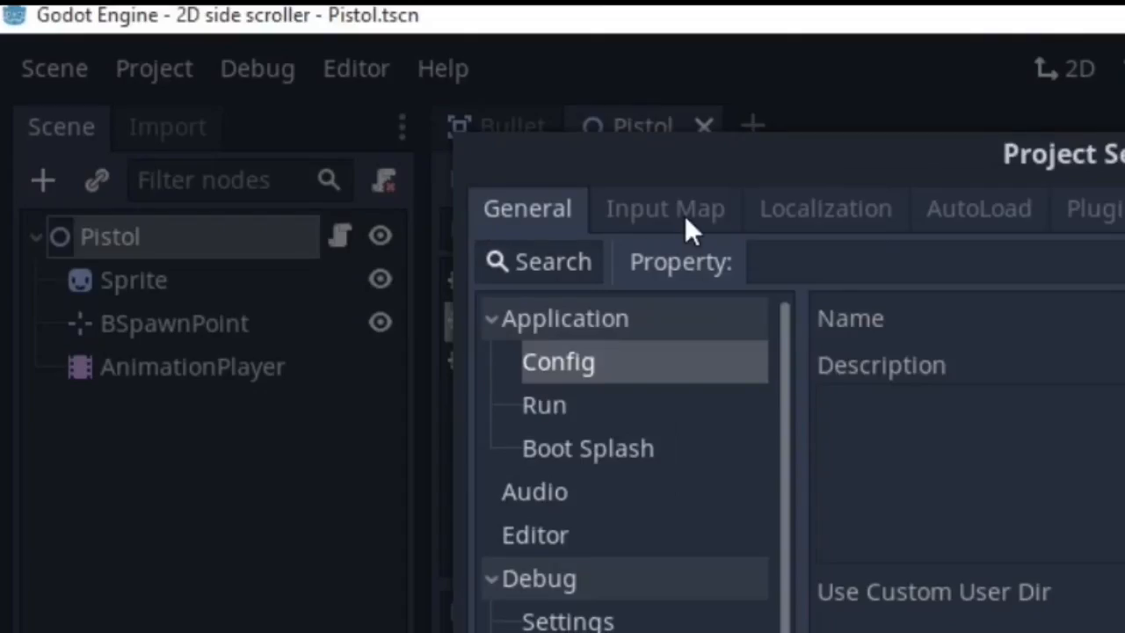
pyautogui.click(665, 208)
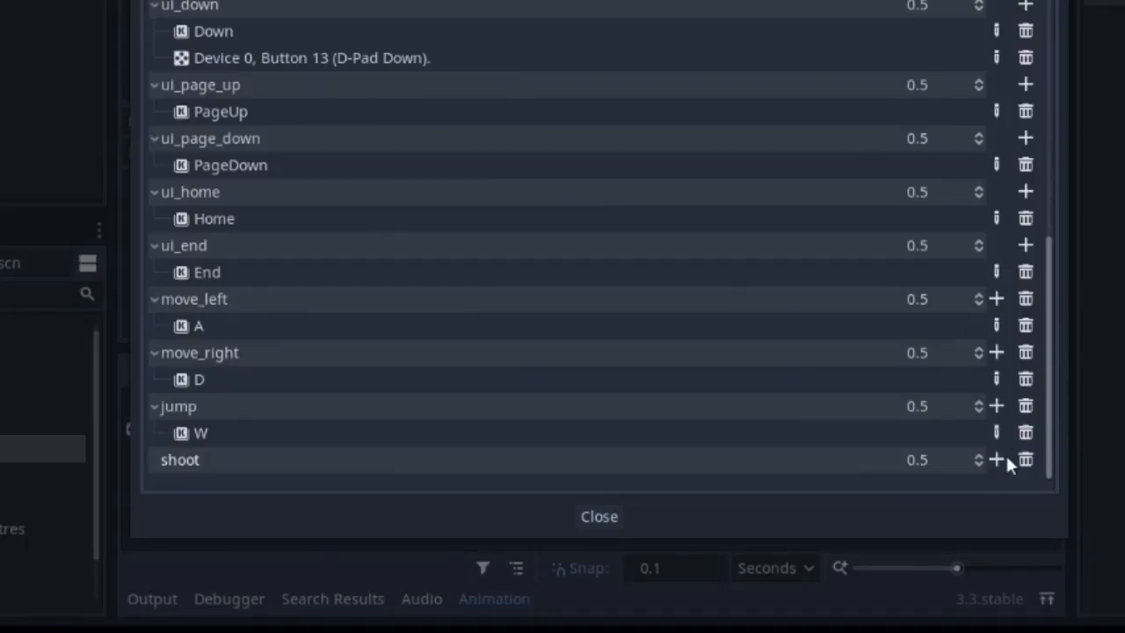
pyautogui.moveTo(999, 466)
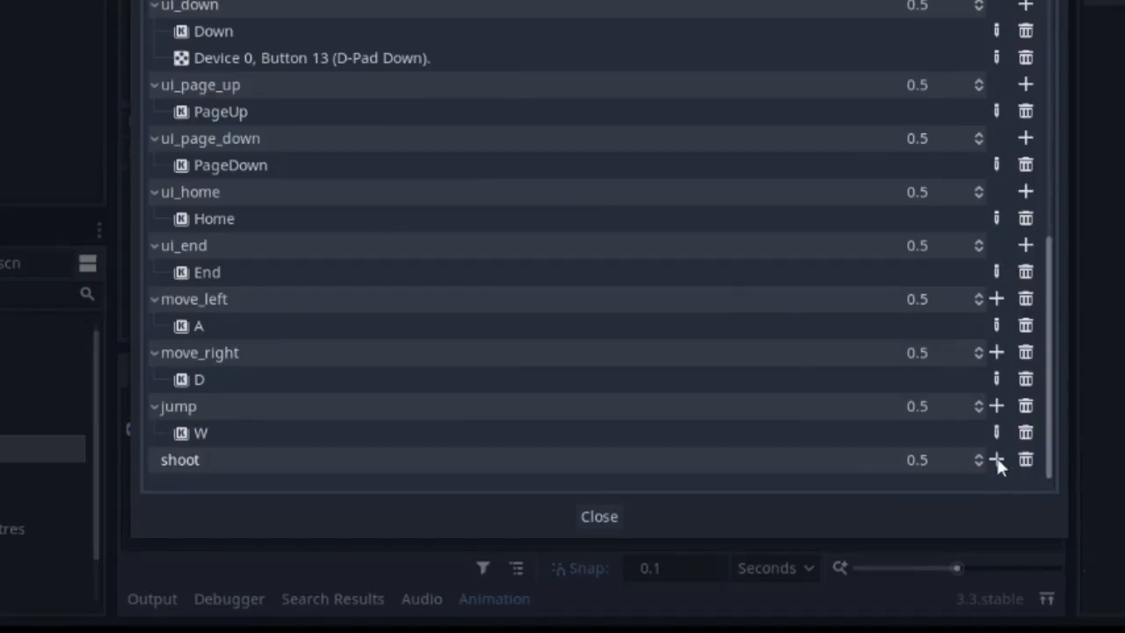
pyautogui.click(996, 459)
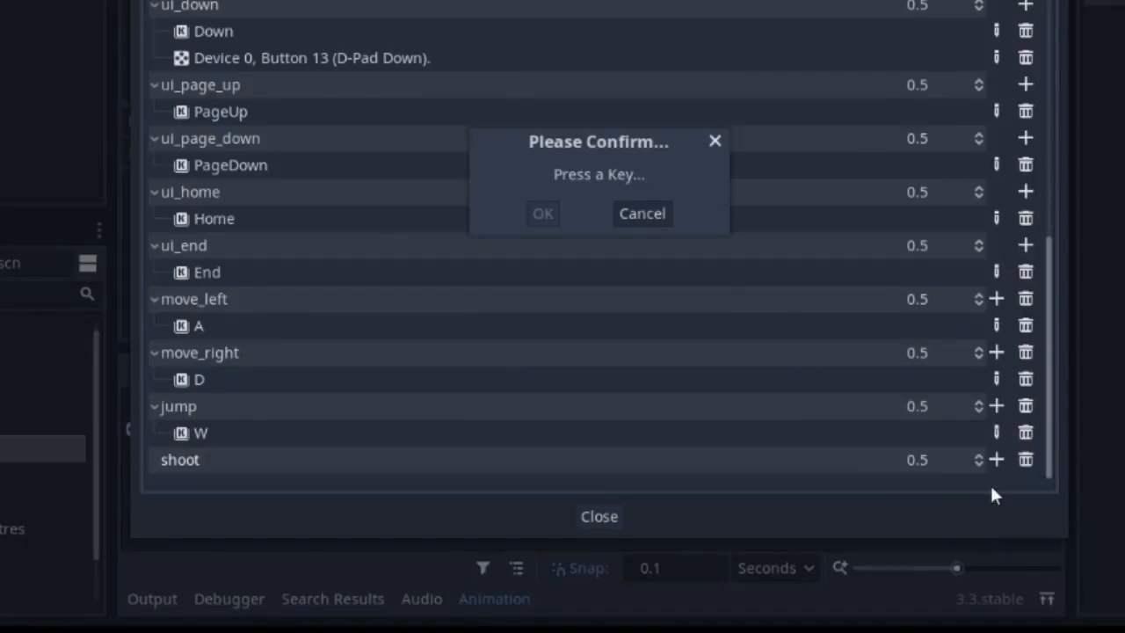
pyautogui.moveTo(602, 268)
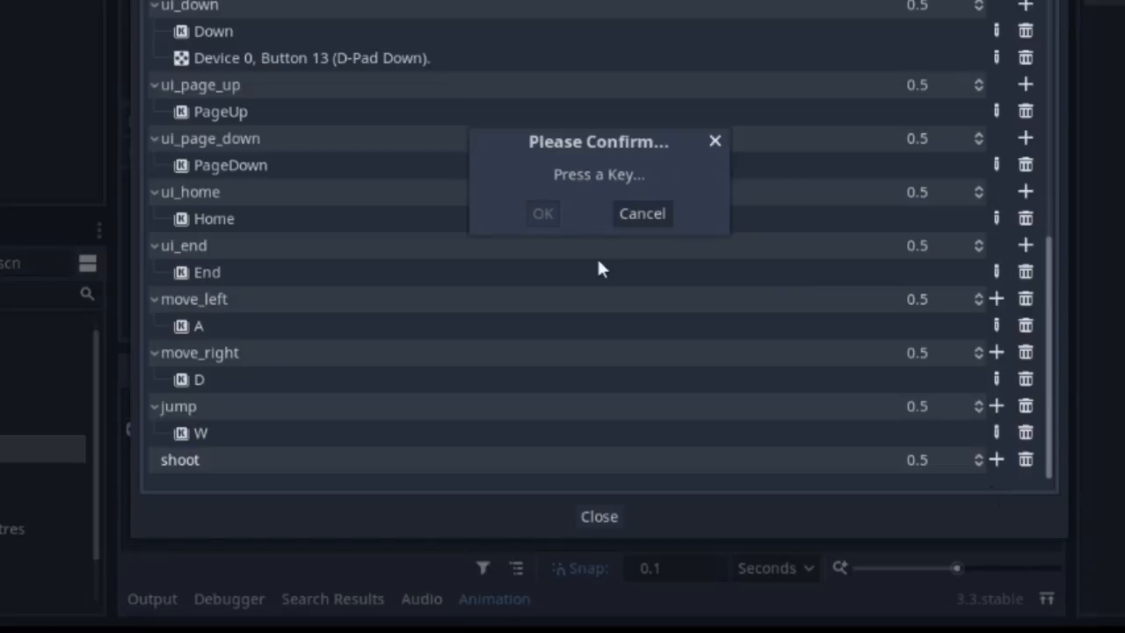
pyautogui.press('space')
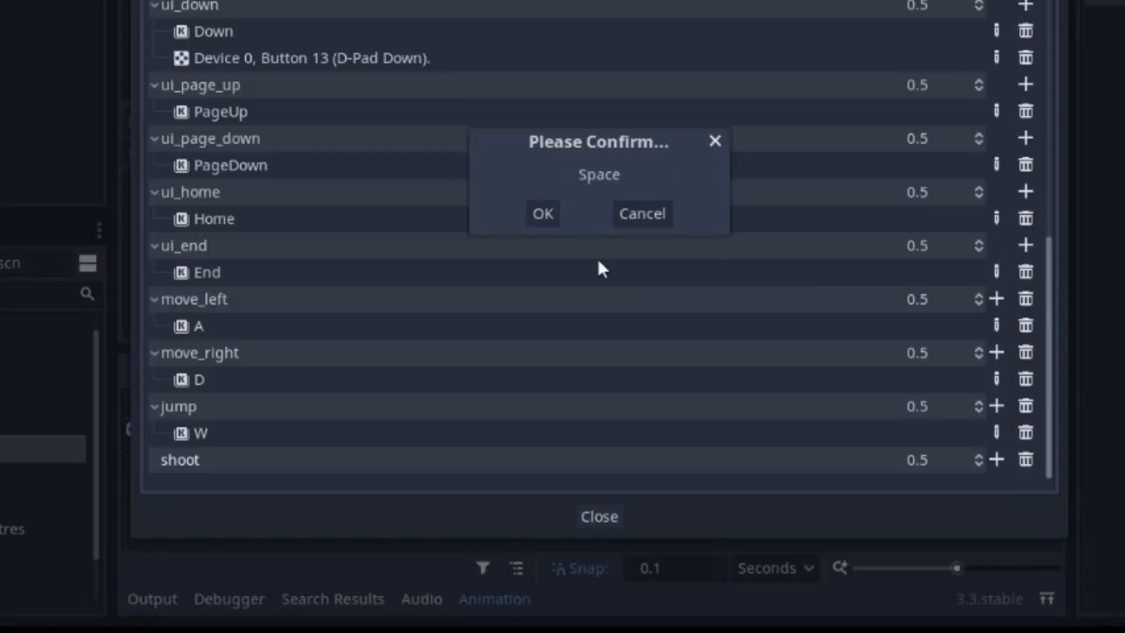
pyautogui.click(543, 213)
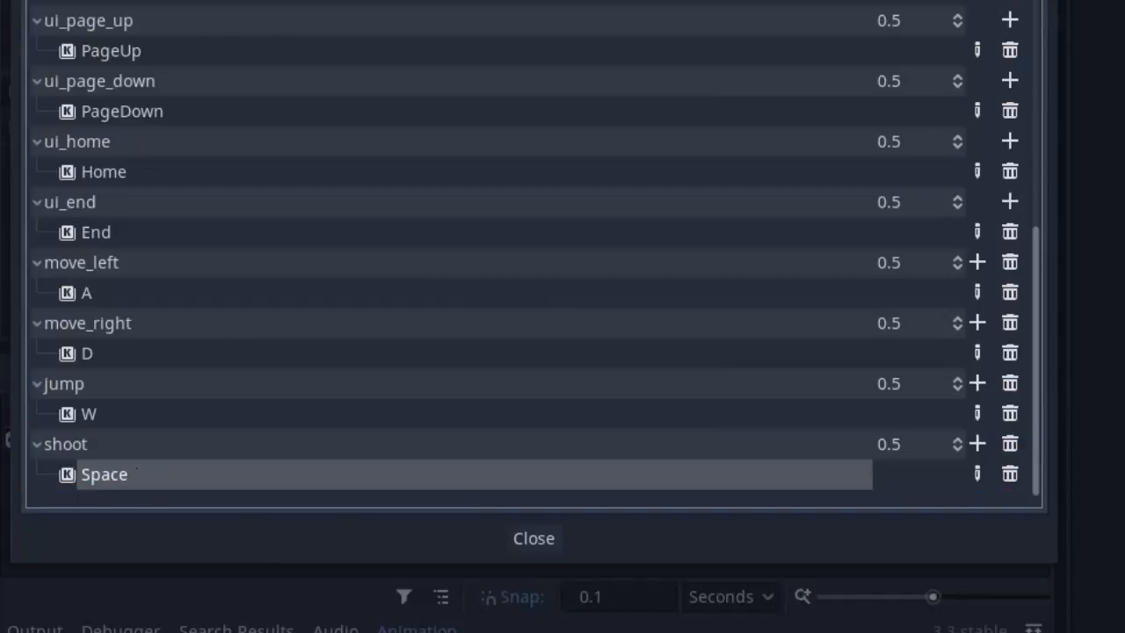
# Step: In _process, instance a bullet at $BSpawnPoint.global_position whenever shoot is pressed
pyautogui.click(533, 538)
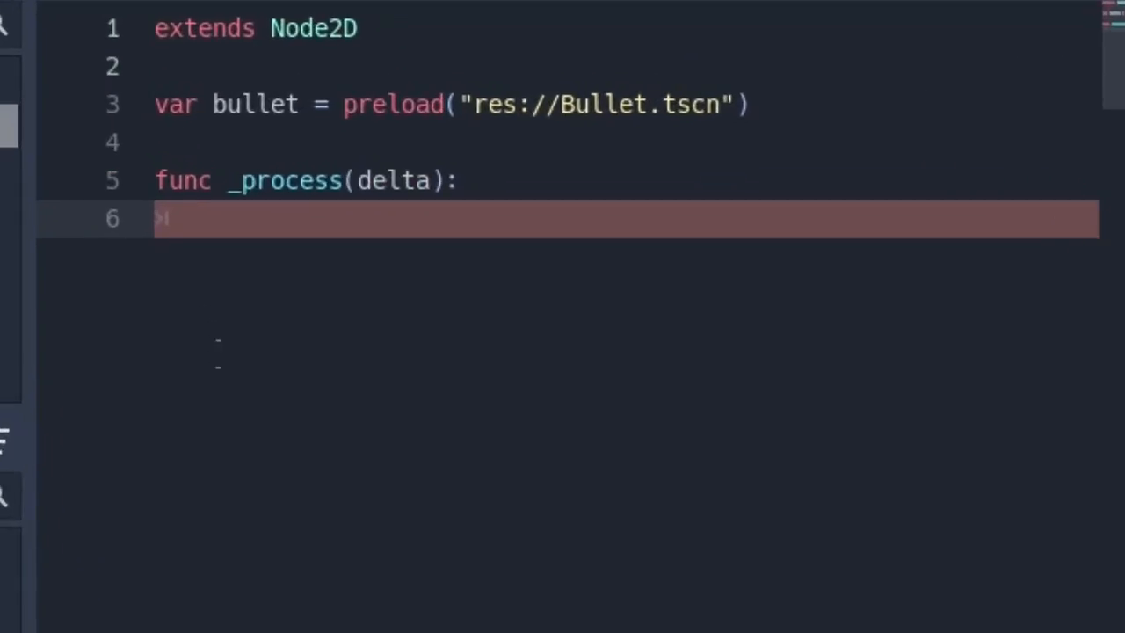
pyautogui.write('if Input.is_action_pressed("shoot"):')
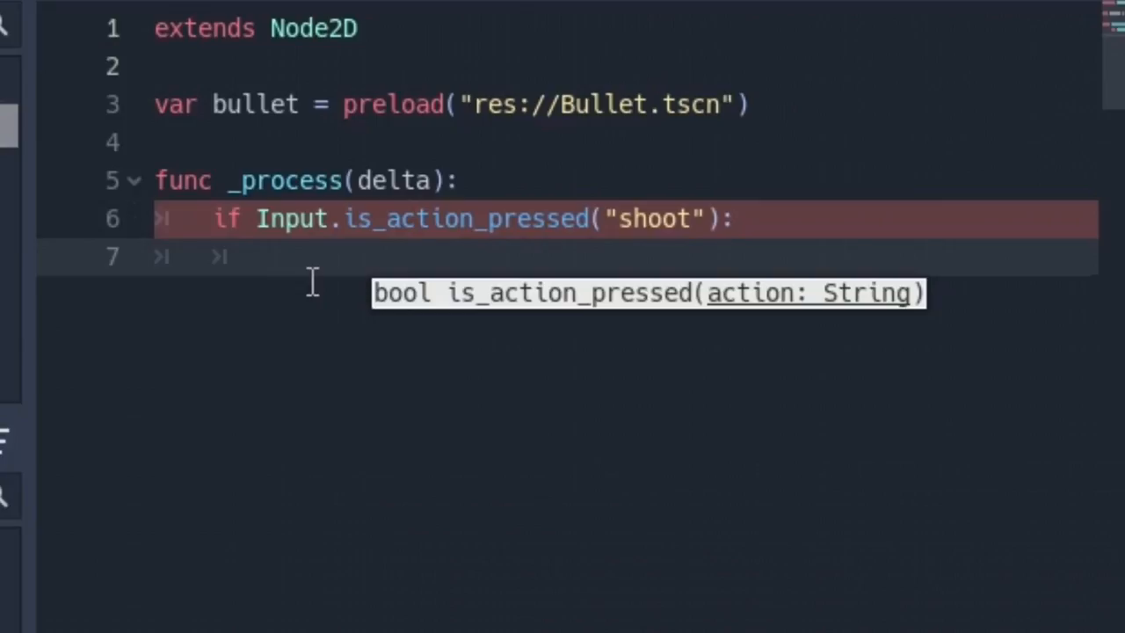
pyautogui.write('var b = bullet.instance()')
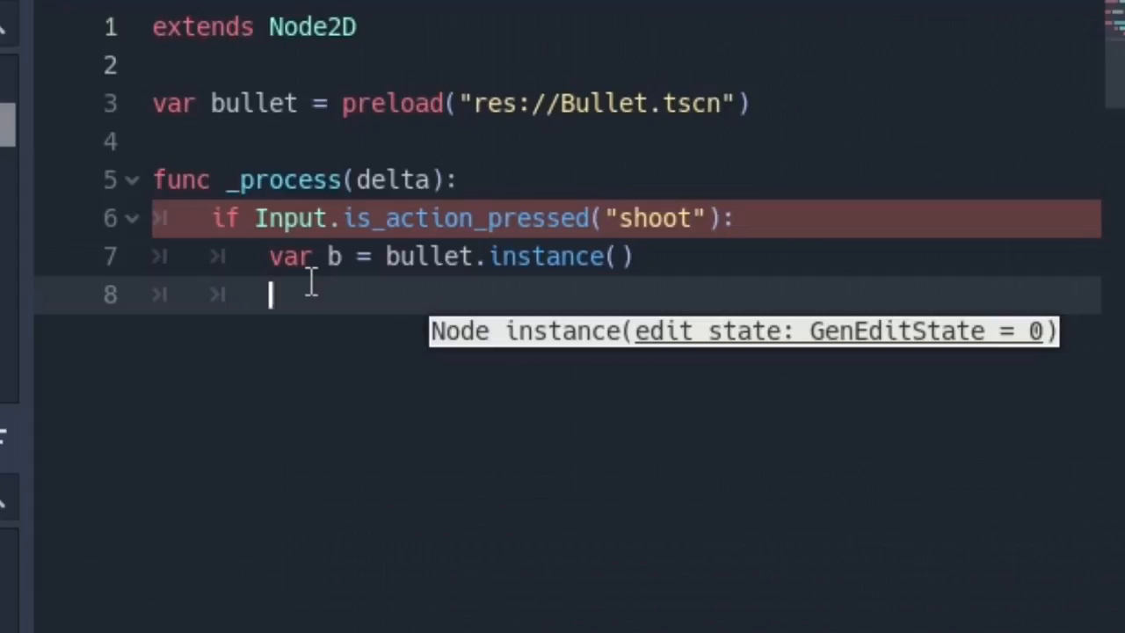
pyautogui.write('b.position = $BSpawnPoint.global_position')
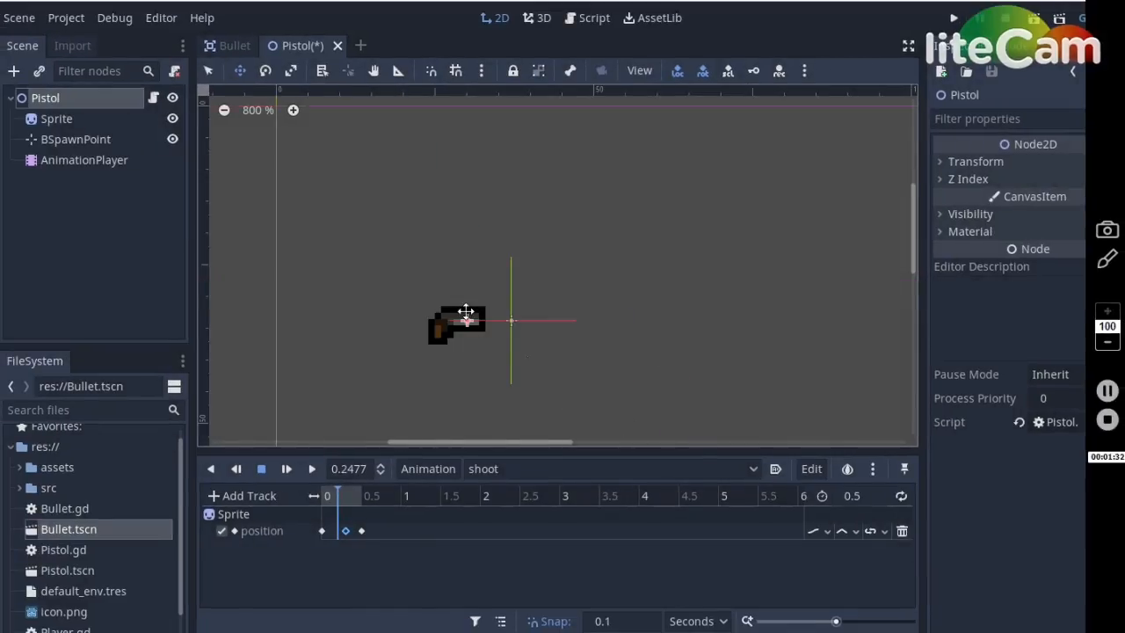
# Step: Select the AnimationPlayer node to hook up its animation_finished signal
pyautogui.click(954, 17)
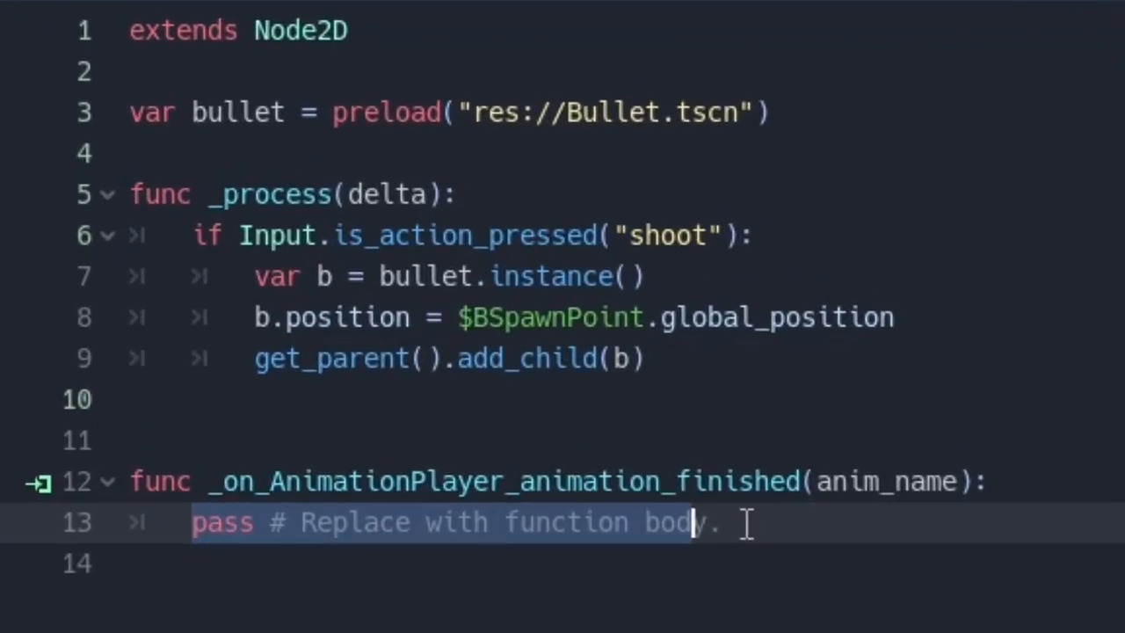
# Step: Add a can_fire flag to Pistol.gd: require it to fire, clear it on shooting, play "shoot"
pyautogui.write('var can_fire = true')
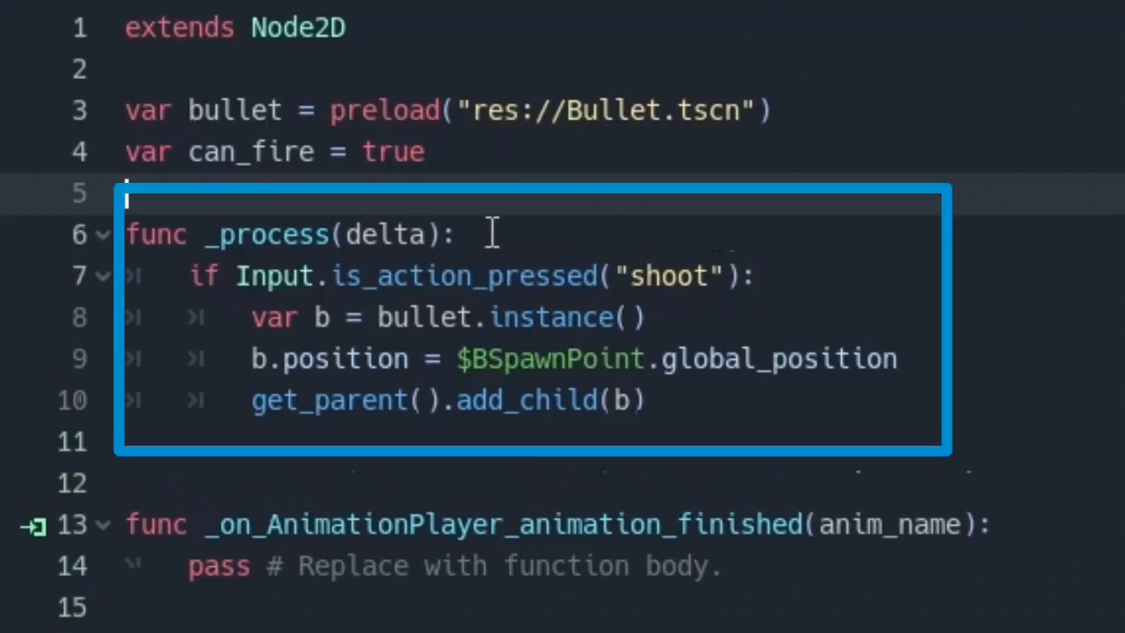
pyautogui.write('and can_fire')
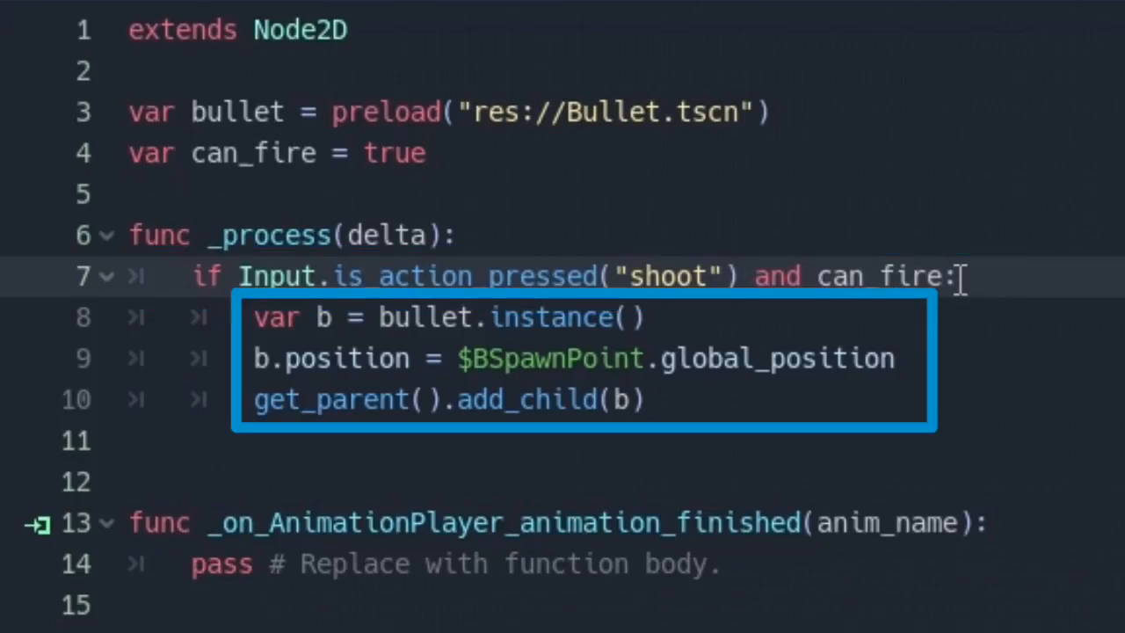
pyautogui.write('can_fire = false')
pyautogui.click(624, 564)
pyautogui.write('can_fire = true')
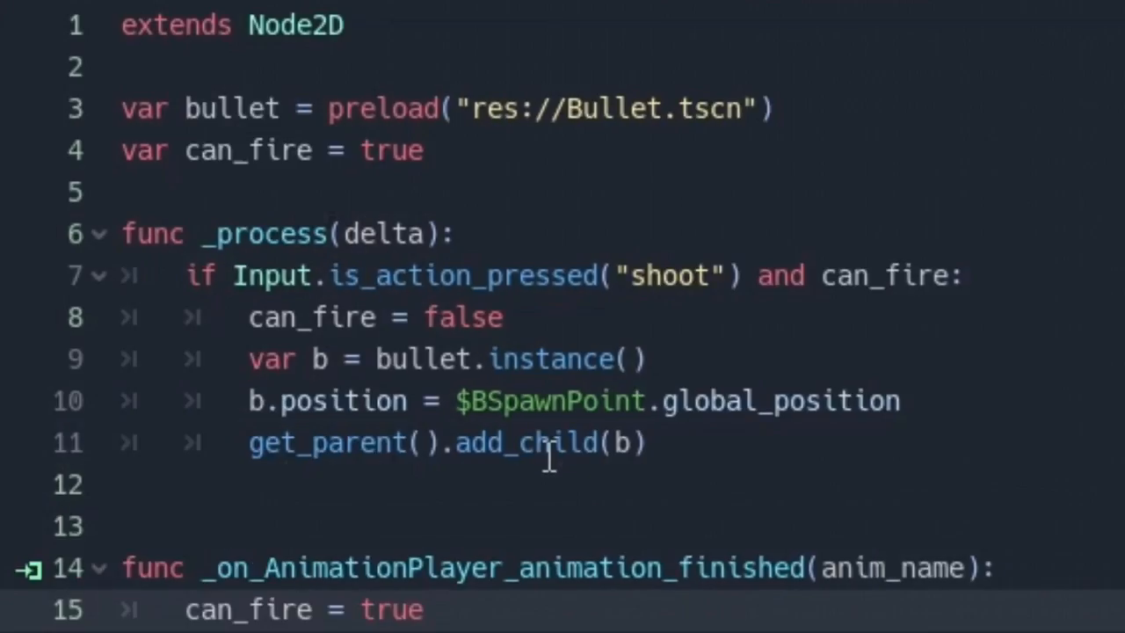
pyautogui.write('$AnimationPlayer.play("shoot")')
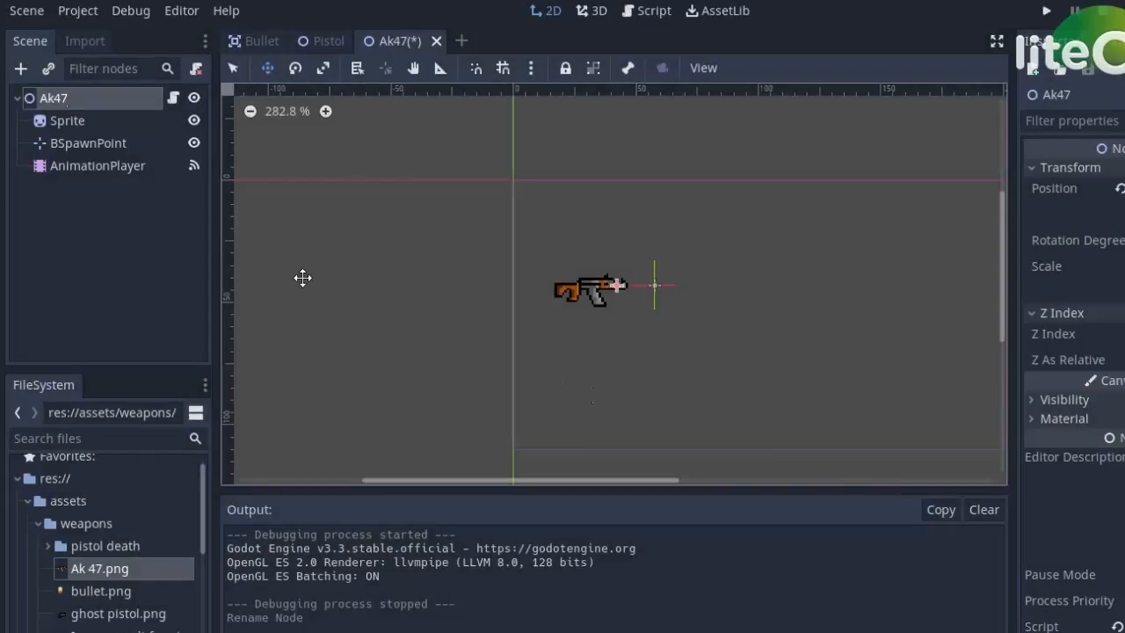
pyautogui.moveTo(94, 172)
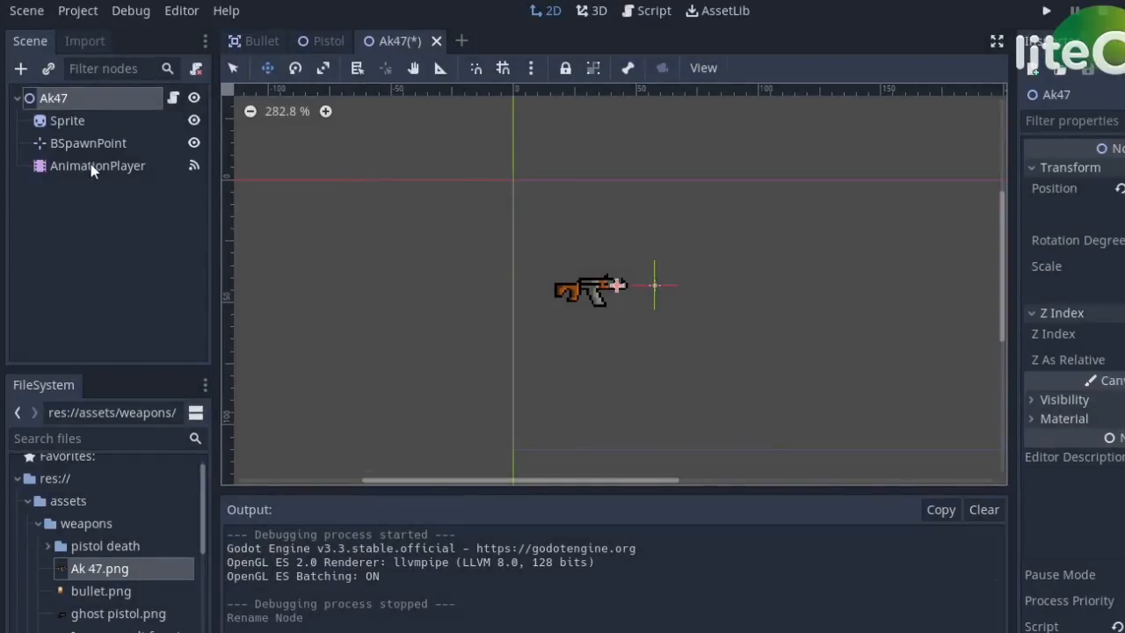
# Step: Choose where in the Ak47 scene tree the Sfx audio node will be added
pyautogui.click(645, 11)
pyautogui.write('Sfx')
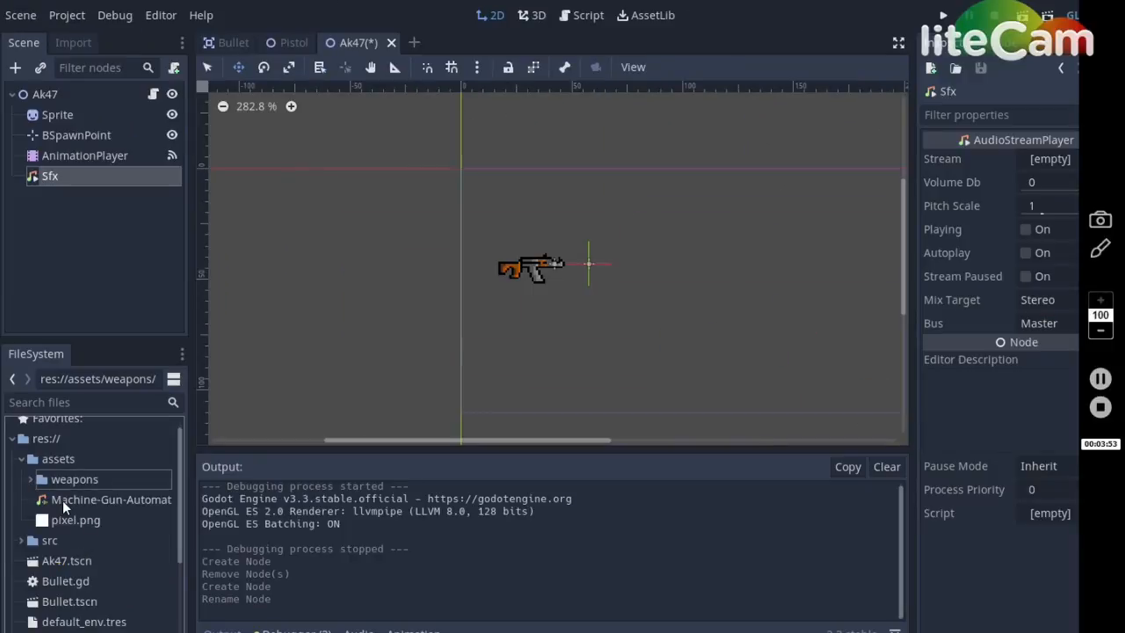
# Step: Pick the machine-gun sound effect file, then return to the Ak47 firing script
pyautogui.click(110, 500)
pyautogui.write('$Sfx.play()')
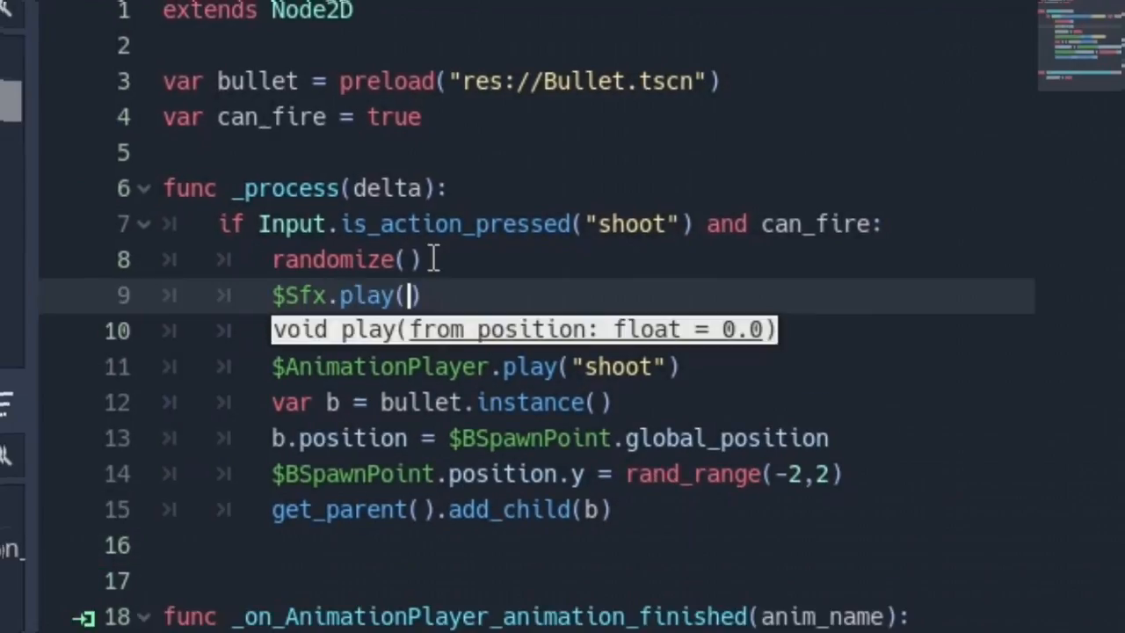
pyautogui.click(343, 294)
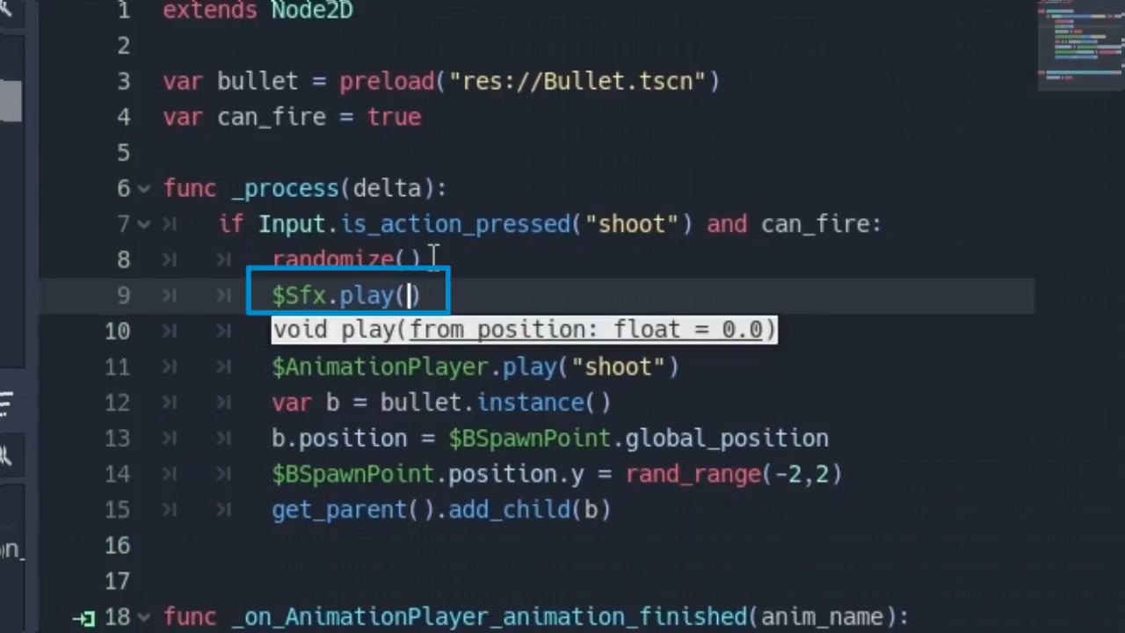